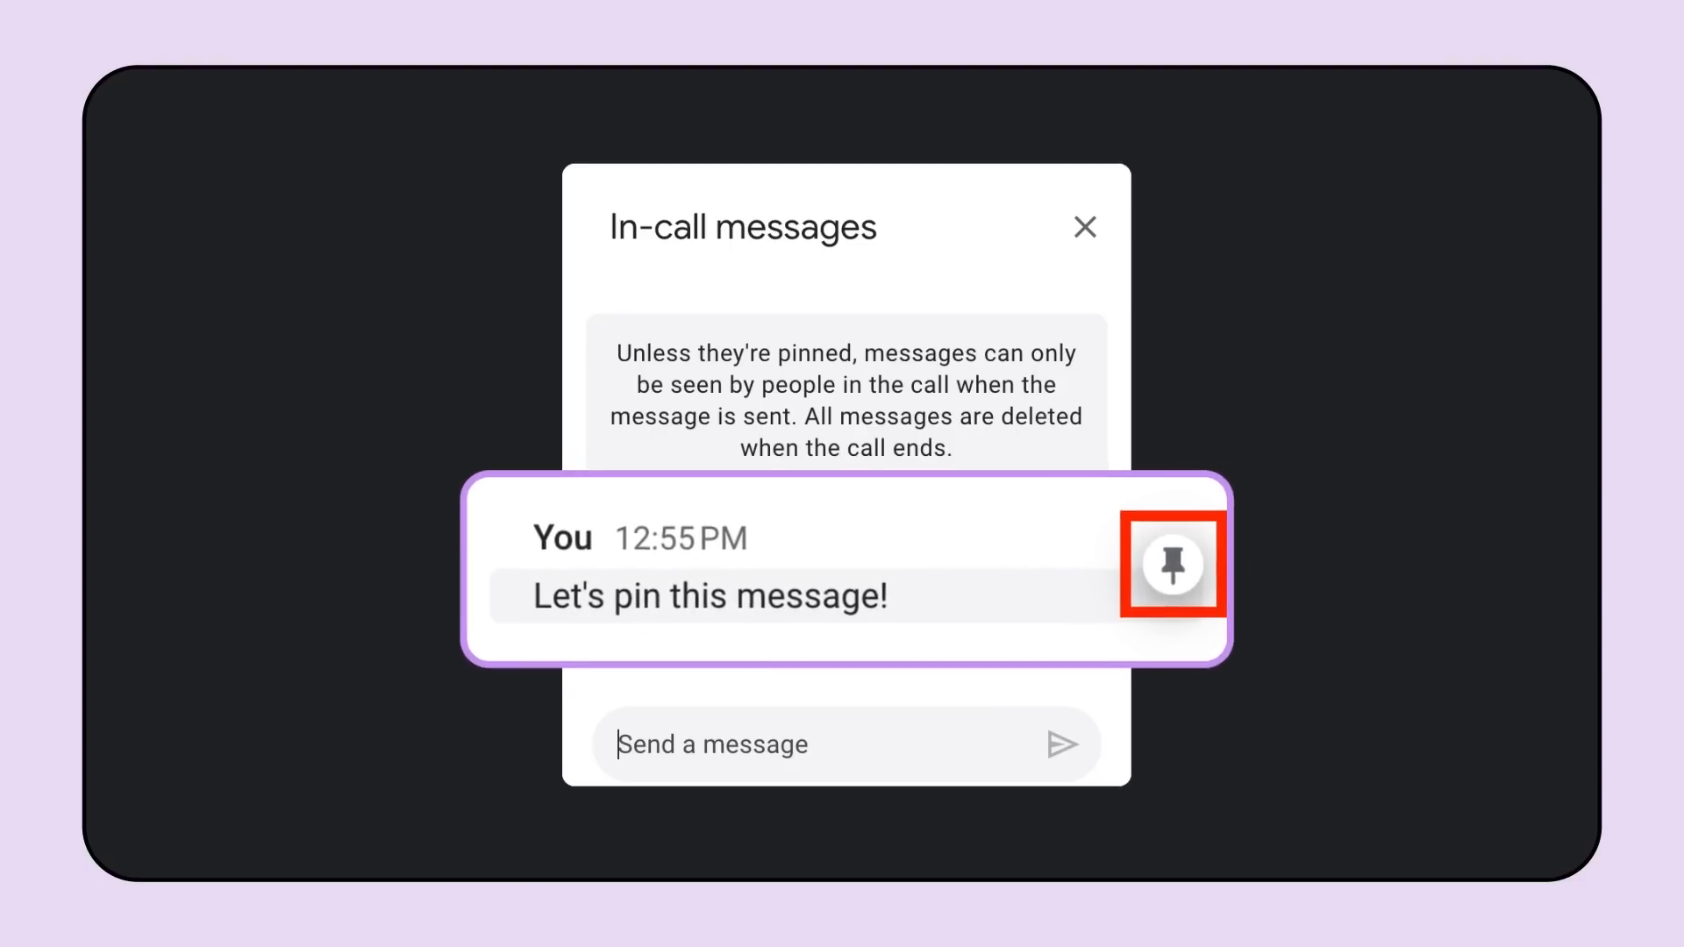
Step: Pin the in-call message "Let's pin this message!" so it stays visible to everyone
left_click(1172, 566)
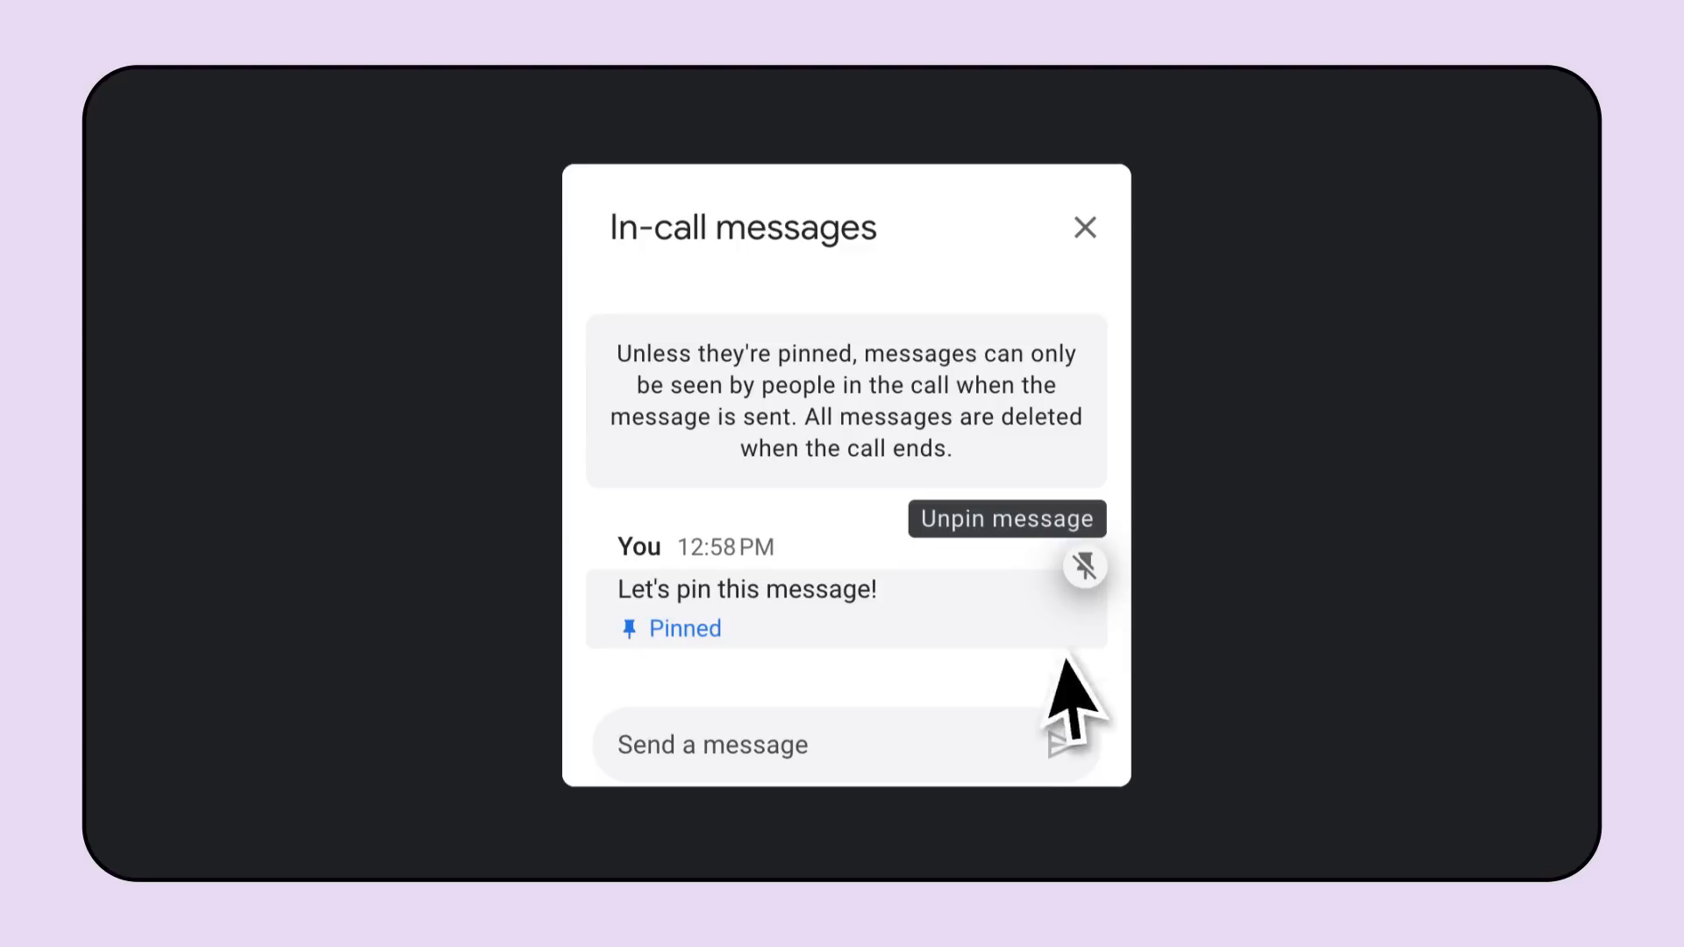
mouse_move(1072, 693)
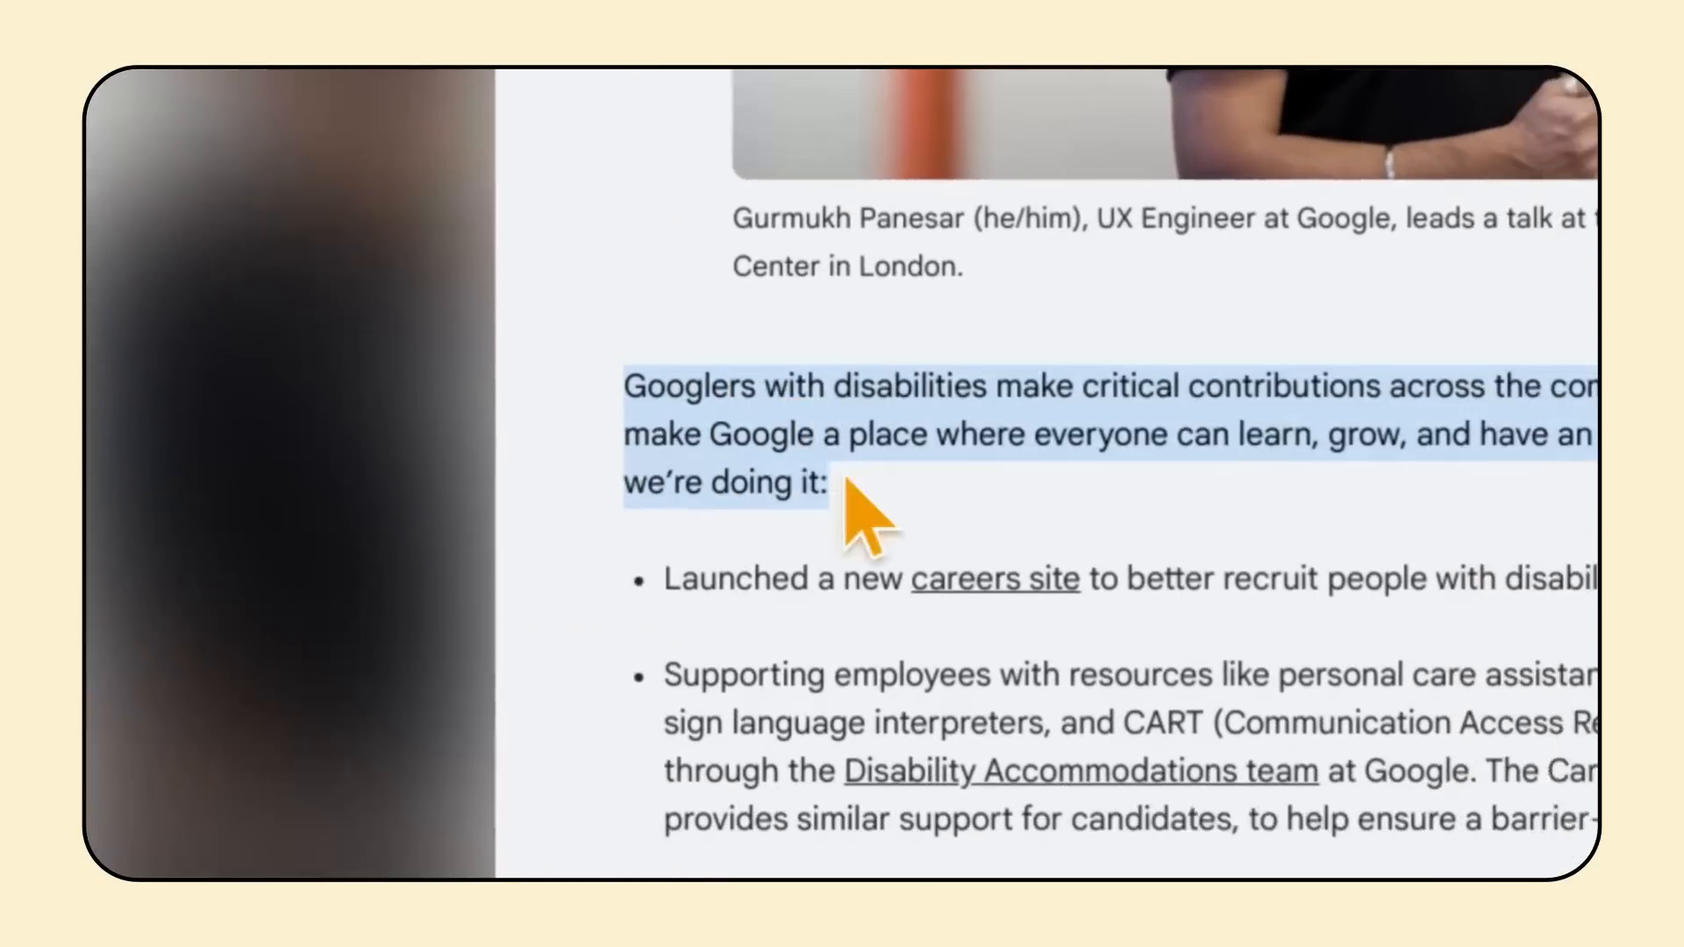
Step: Scroll the magnified view up to follow the paragraph about Googlers with disabilities
scroll("up", 3)
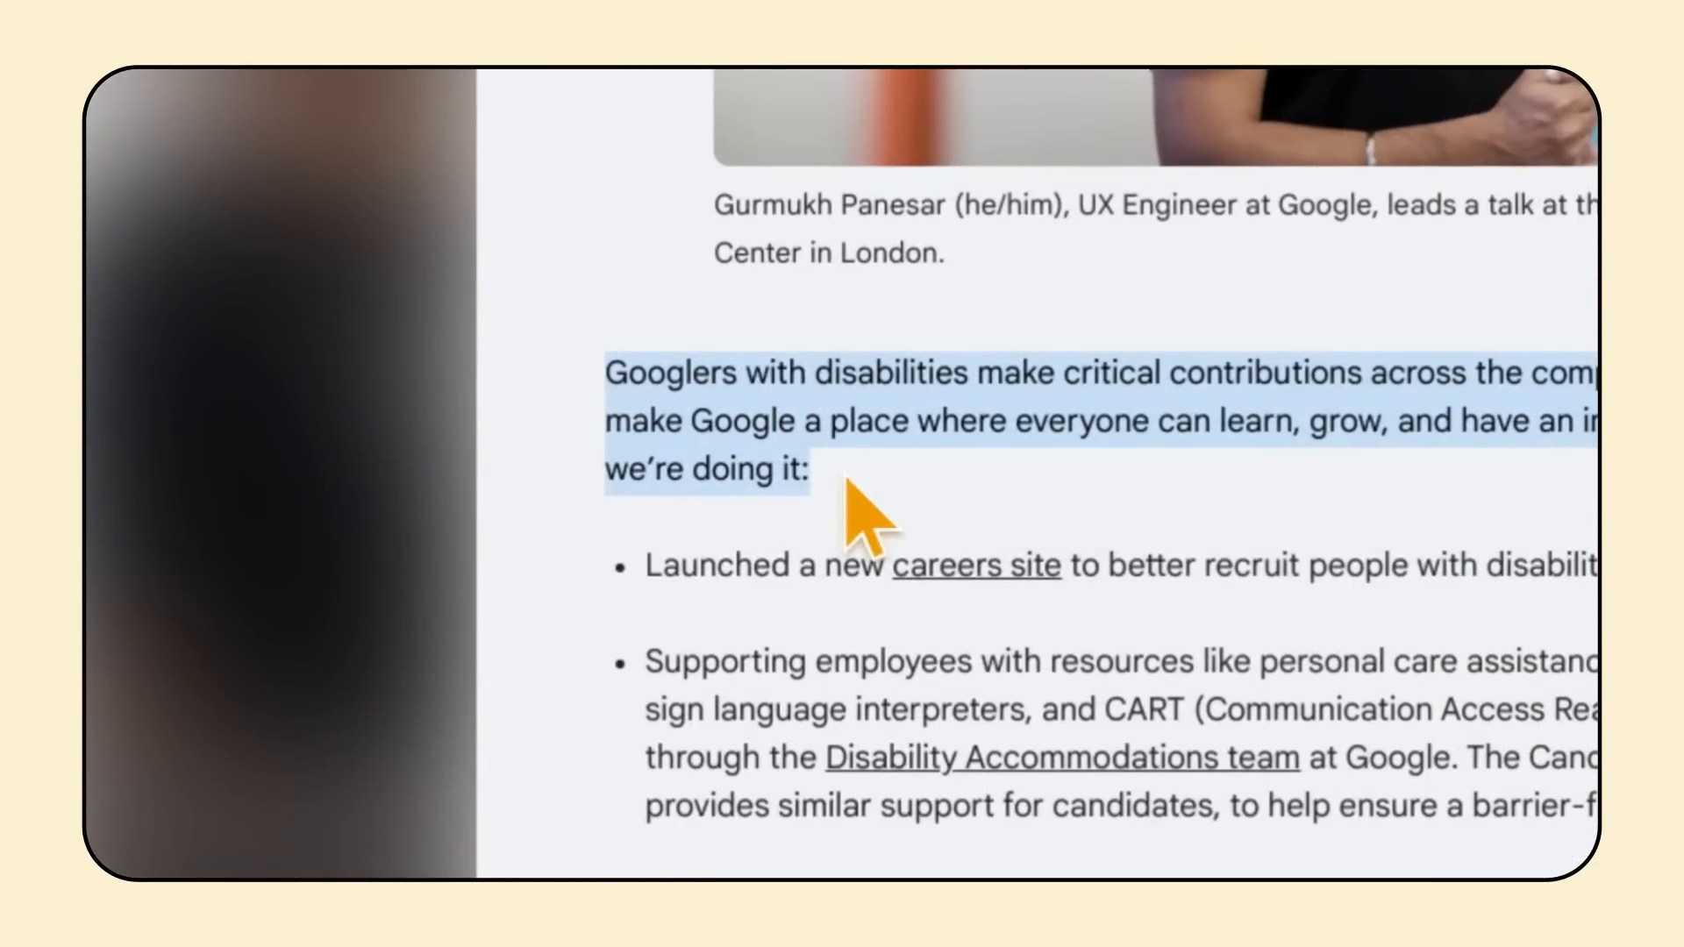